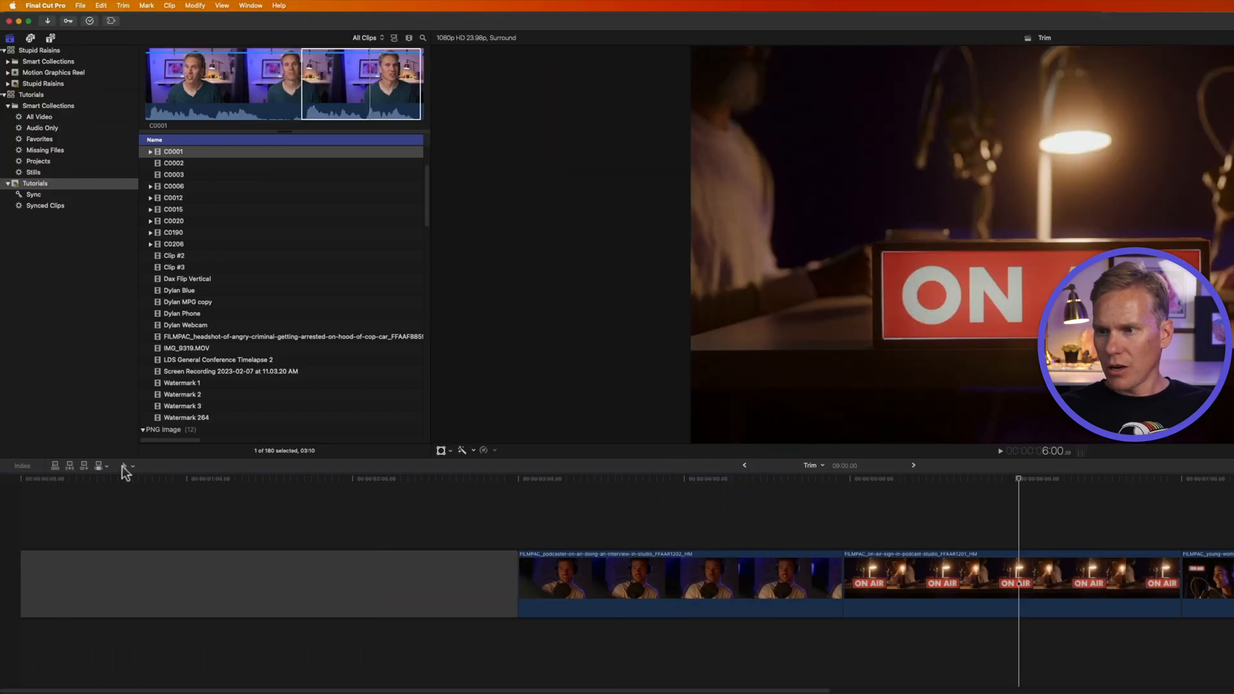
# Switch the timeline pointer to the Trim tool from the tool pop-up menu
pyautogui.click(126, 465)
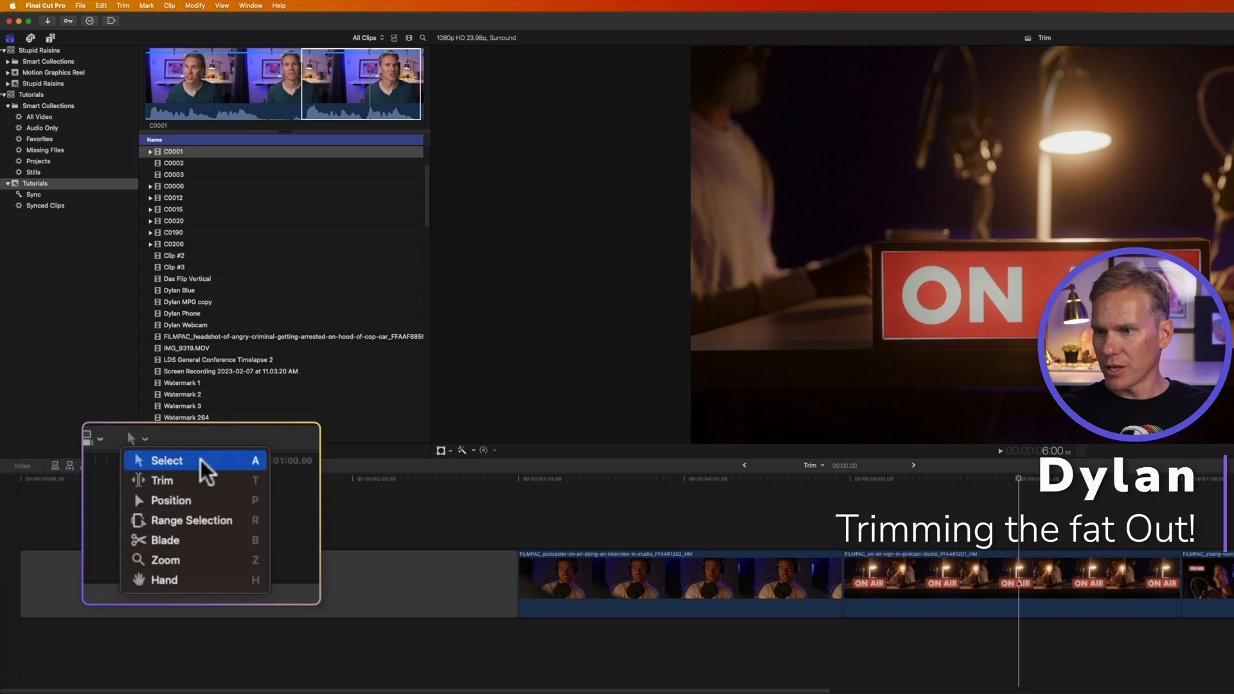
pyautogui.click(166, 461)
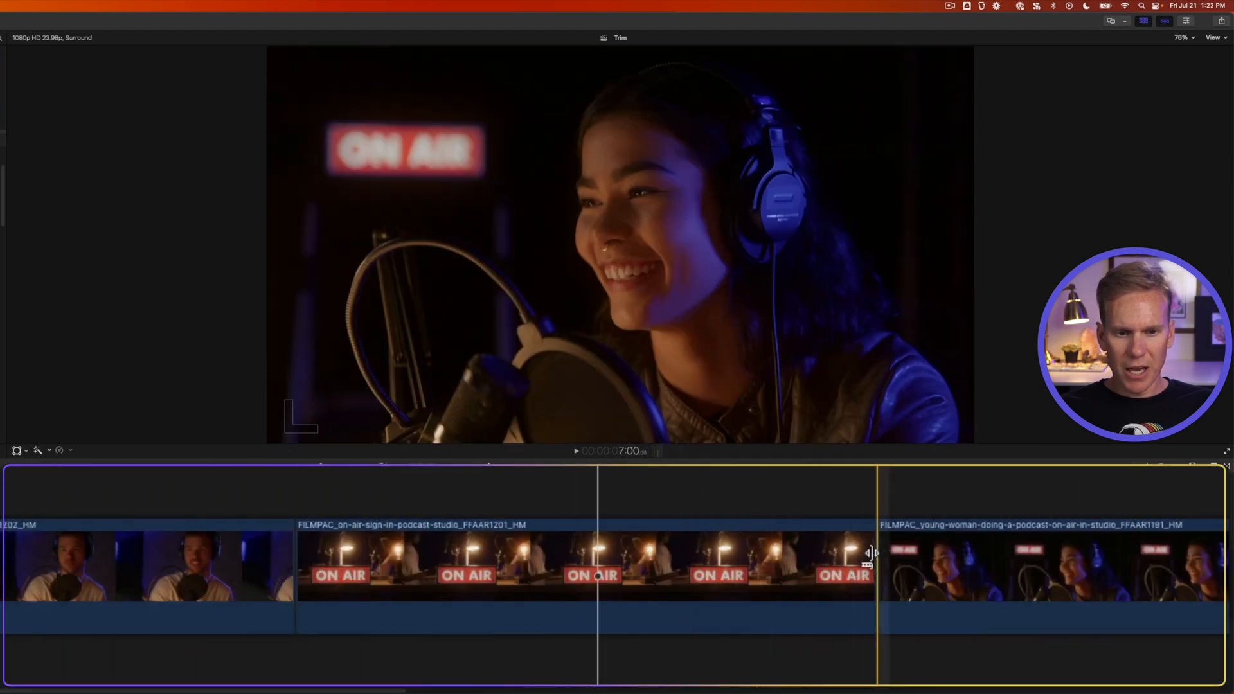
# Ripple-trim the ON AIR clip's end shorter, then lengthen it well past its original point
pyautogui.moveTo(865, 555); pyautogui.dragTo(837, 555)
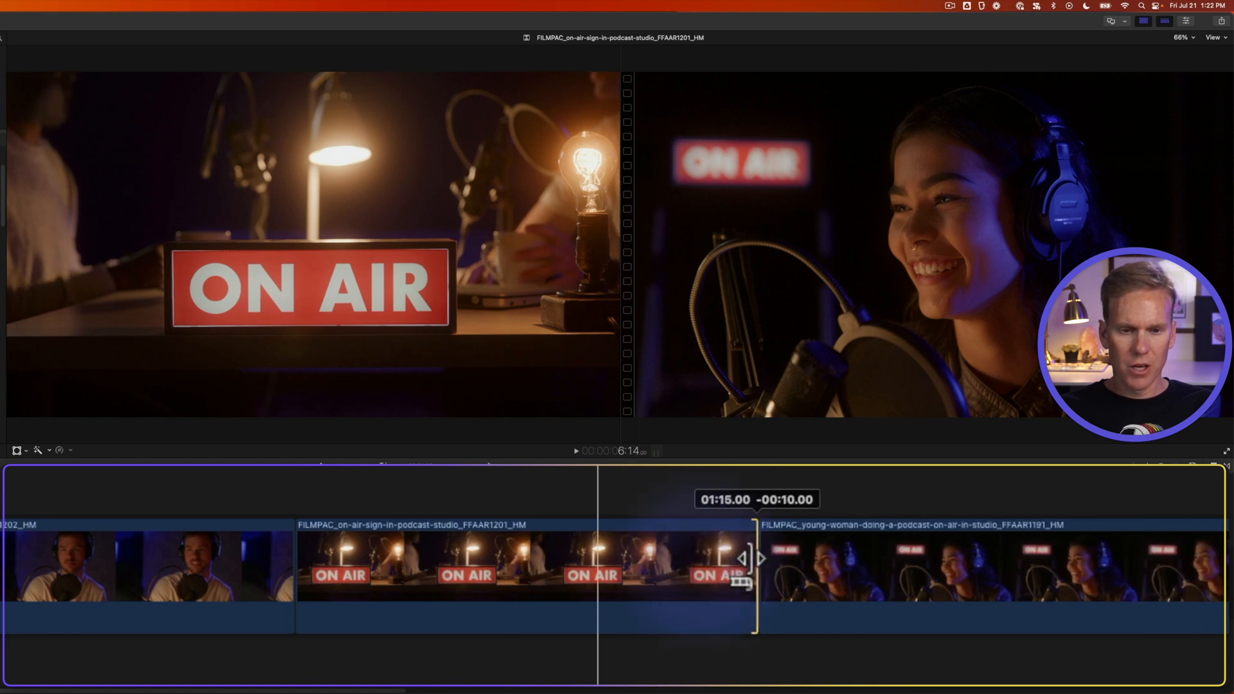
pyautogui.moveTo(754, 561); pyautogui.dragTo(791, 561)
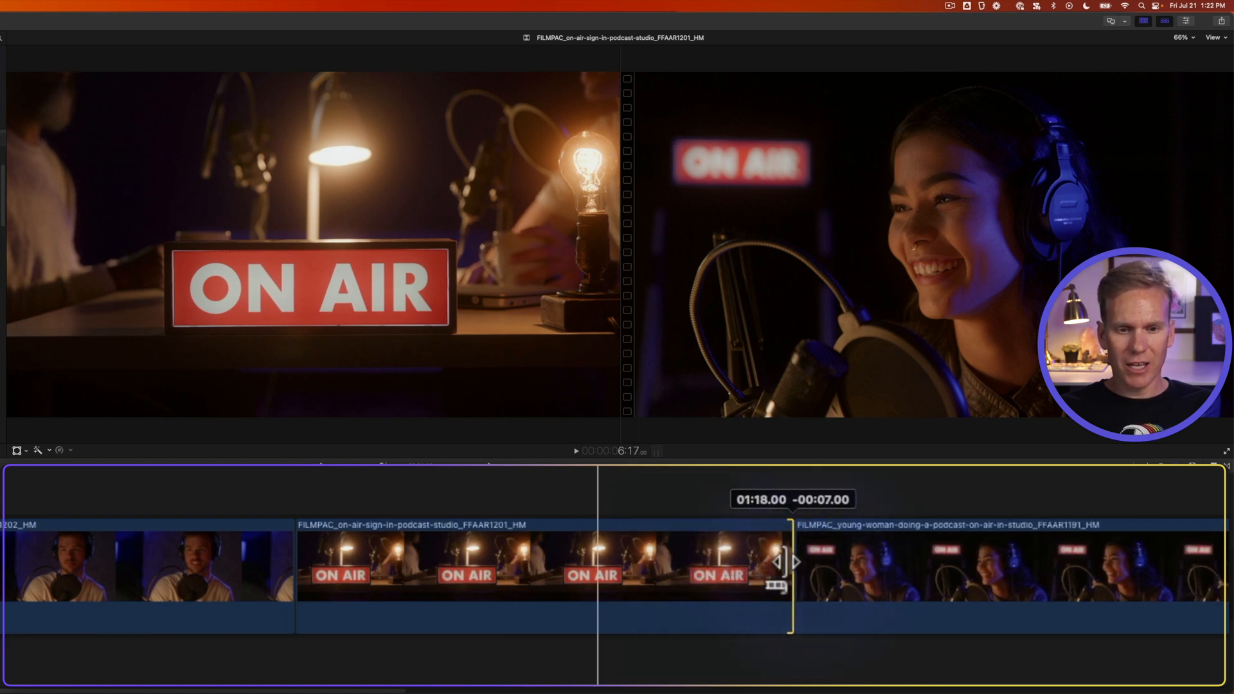
pyautogui.moveTo(787, 562); pyautogui.dragTo(693, 562)
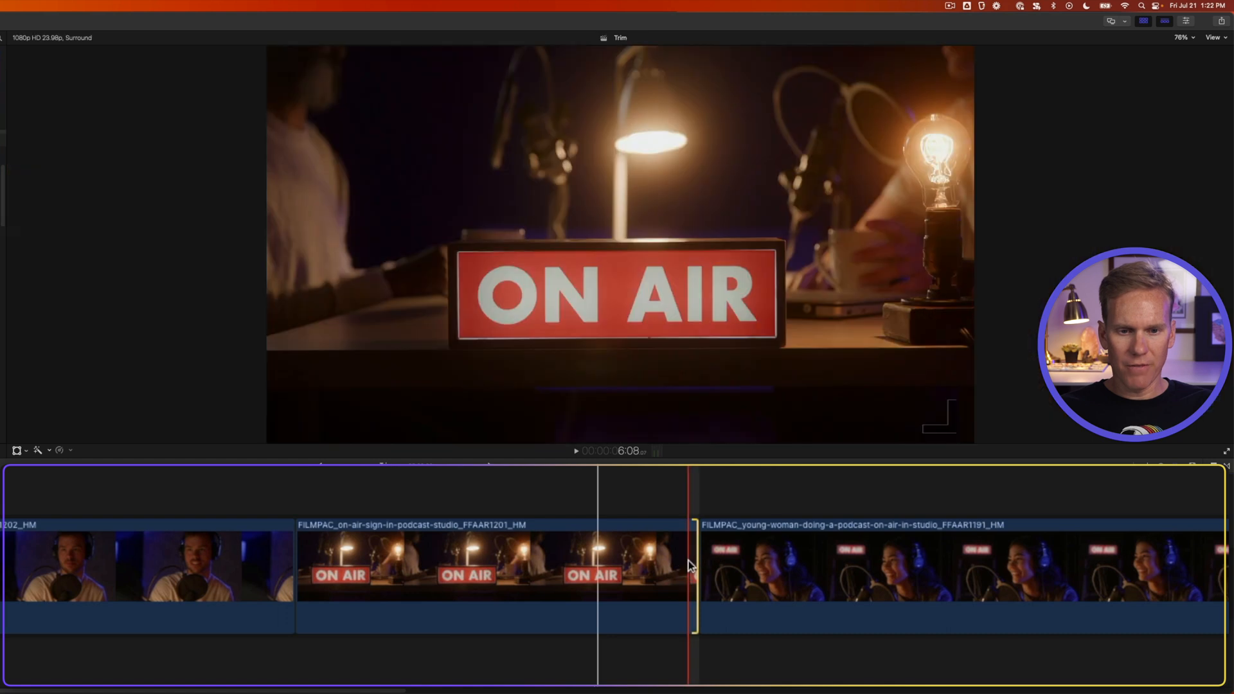
pyautogui.moveTo(693, 560); pyautogui.dragTo(898, 559)
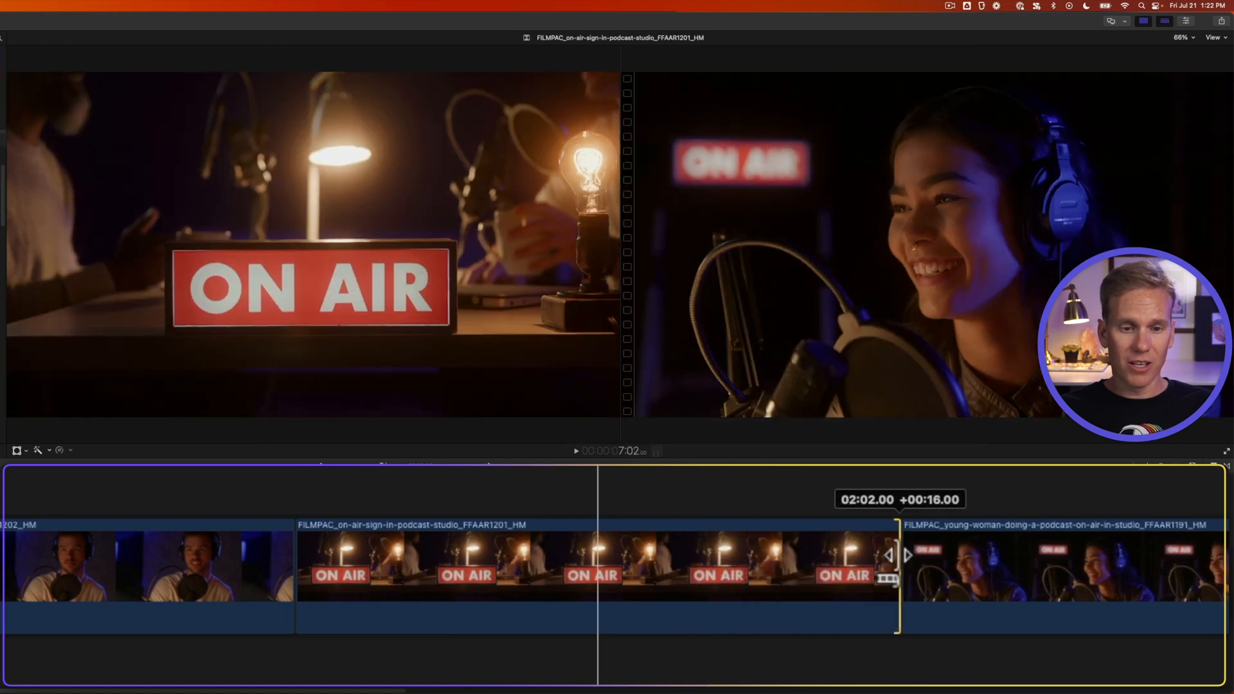
pyautogui.moveTo(898, 556); pyautogui.dragTo(1050, 556)
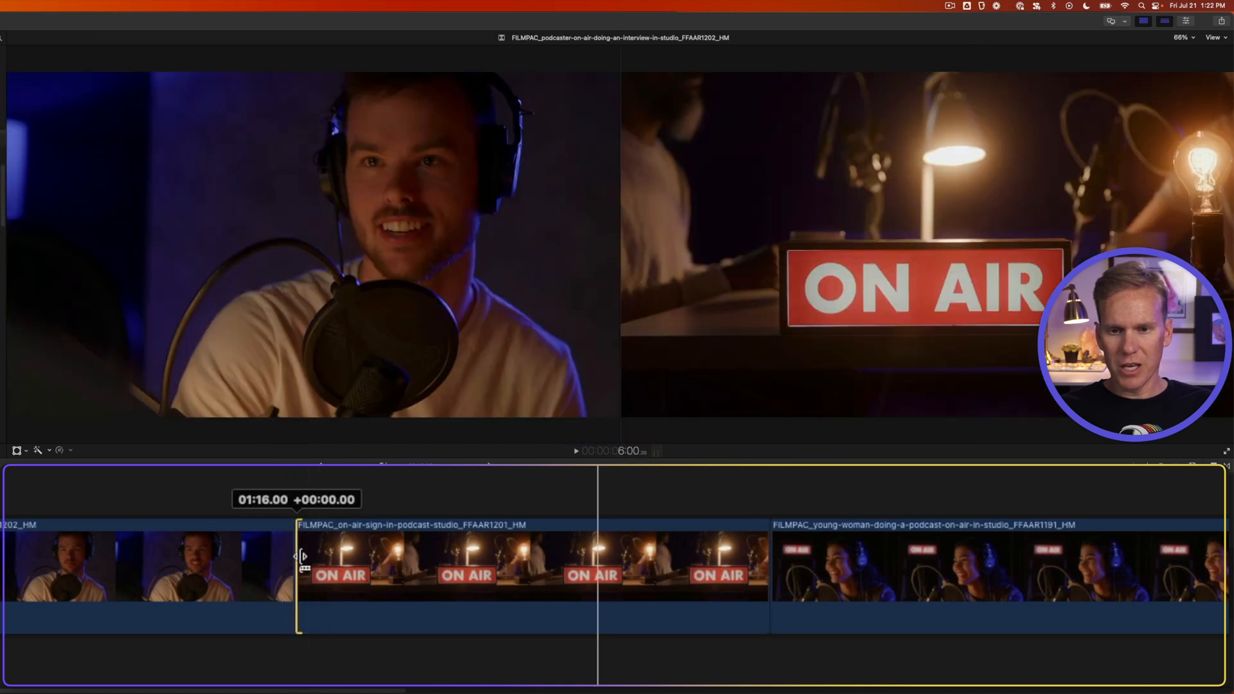
# Ripple-trim the cut after the podcaster clip right and back, lengthening its end
pyautogui.moveTo(299, 556); pyautogui.dragTo(452, 556)
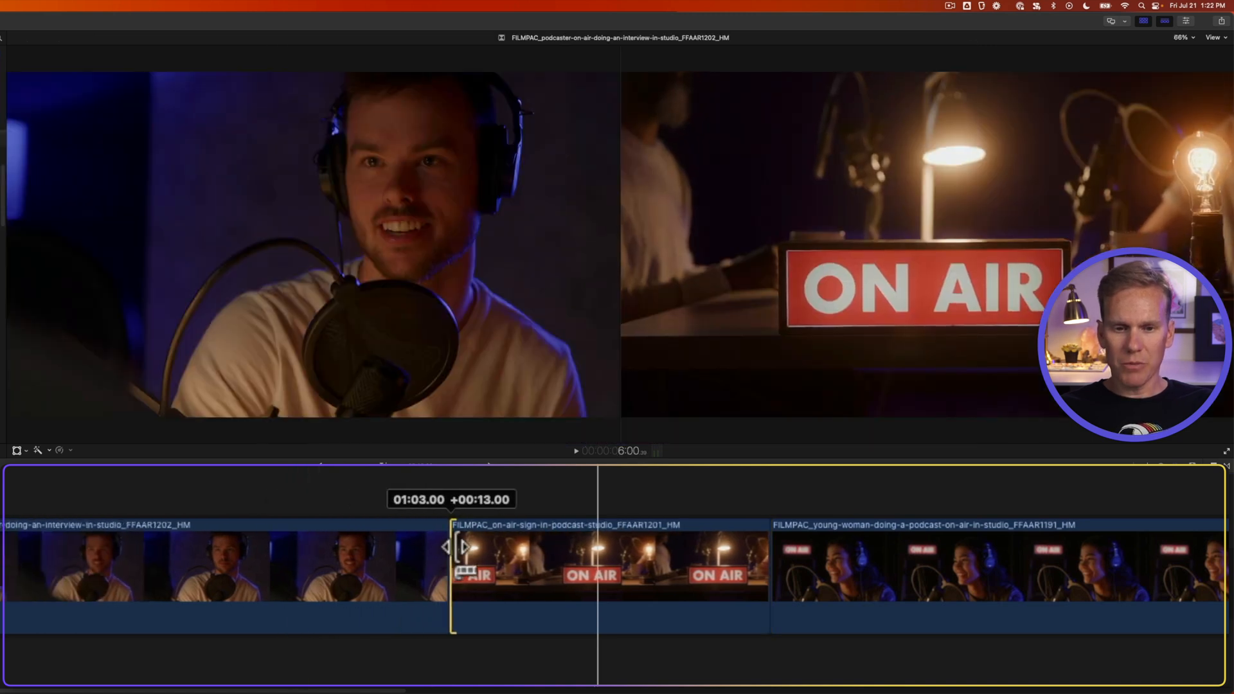
pyautogui.moveTo(453, 549); pyautogui.dragTo(301, 549)
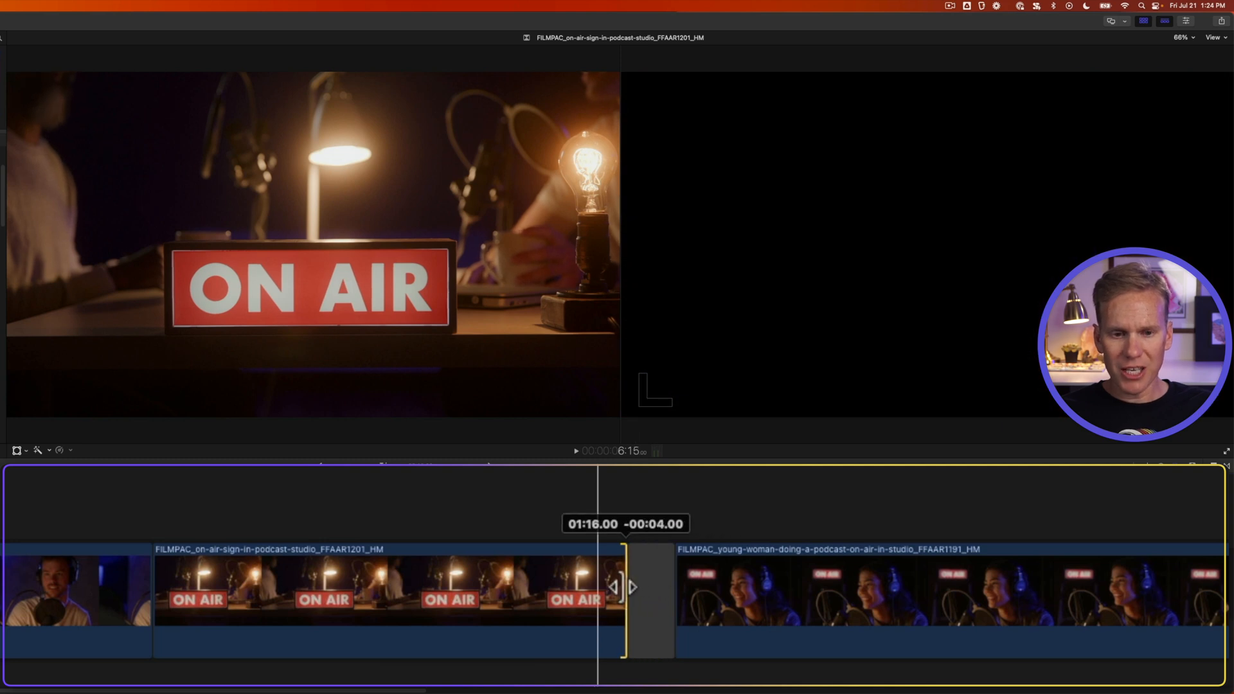
# Ripple the ON AIR clip's right edge leftward in two drags, shortening its tail
pyautogui.moveTo(622, 586); pyautogui.dragTo(542, 586)
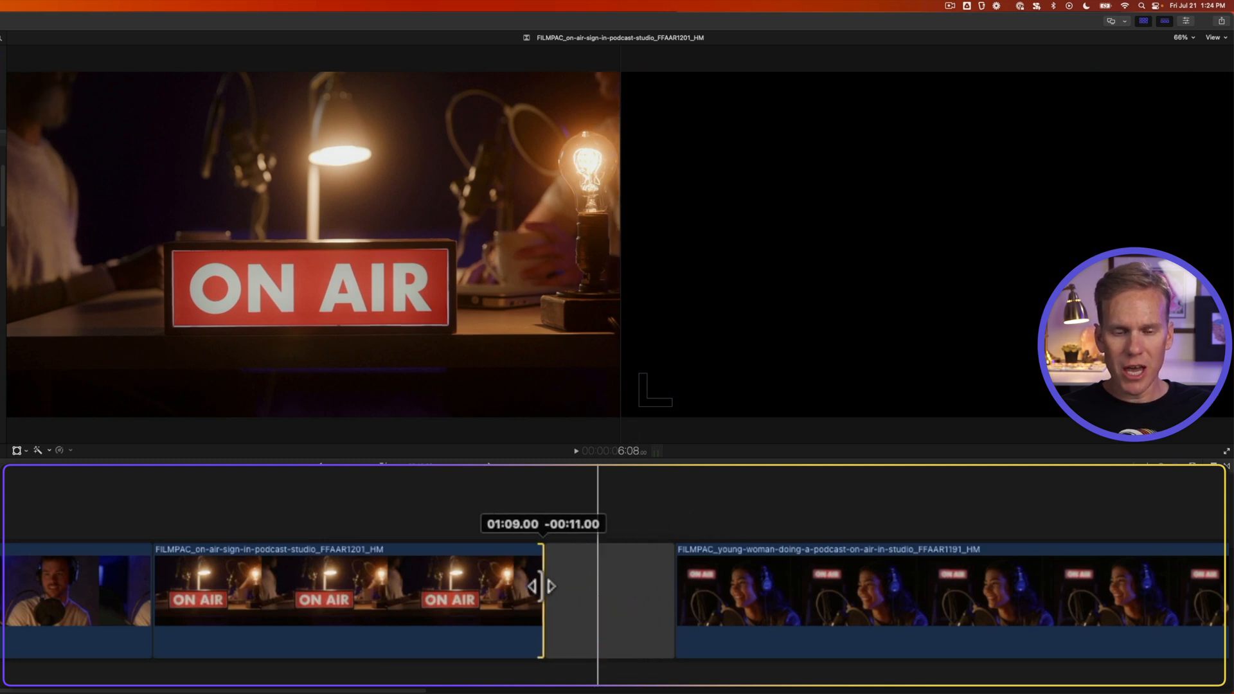
pyautogui.moveTo(542, 586); pyautogui.dragTo(482, 590)
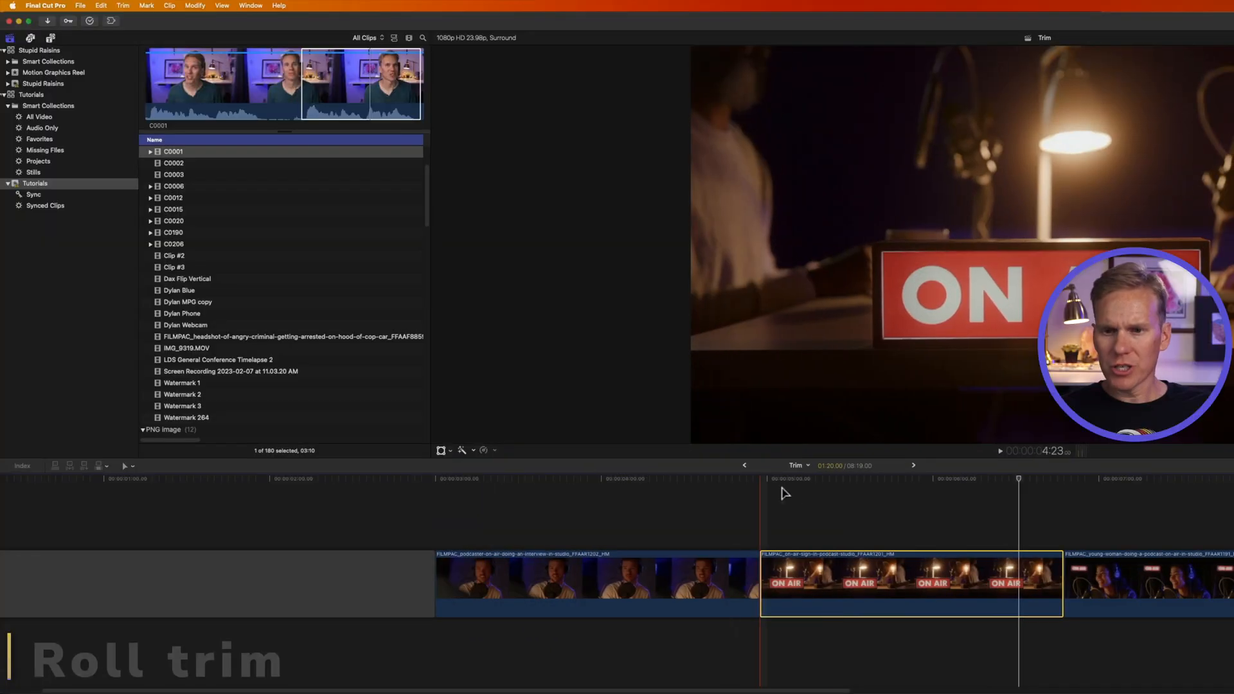
# Roll the cut between the podcaster and ON AIR clips left, then back to its original spot
pyautogui.click(130, 438)
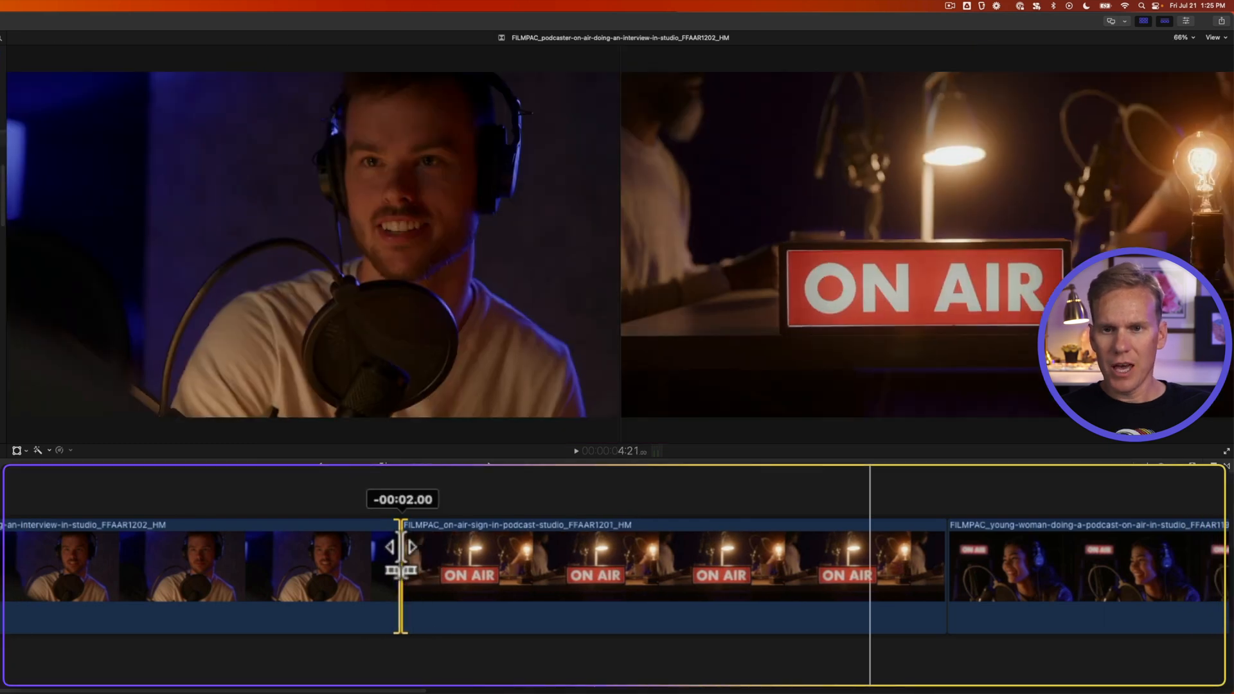
pyautogui.moveTo(401, 551); pyautogui.dragTo(307, 551)
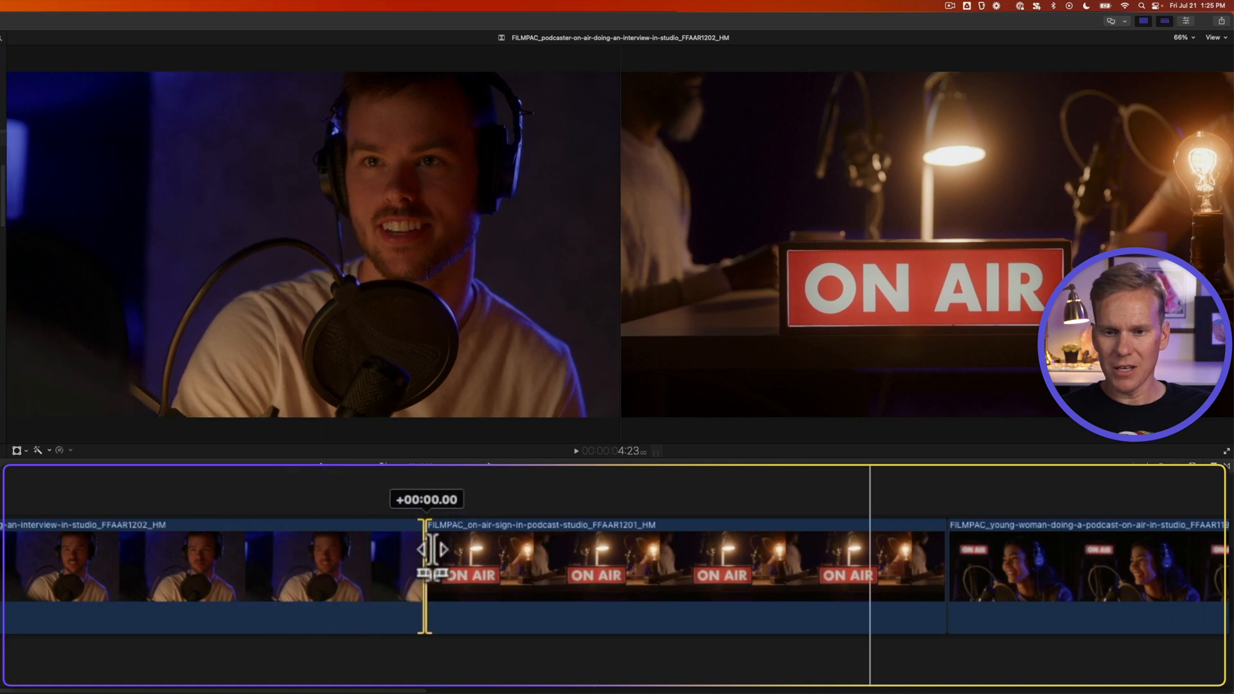
pyautogui.moveTo(430, 551); pyautogui.dragTo(472, 552)
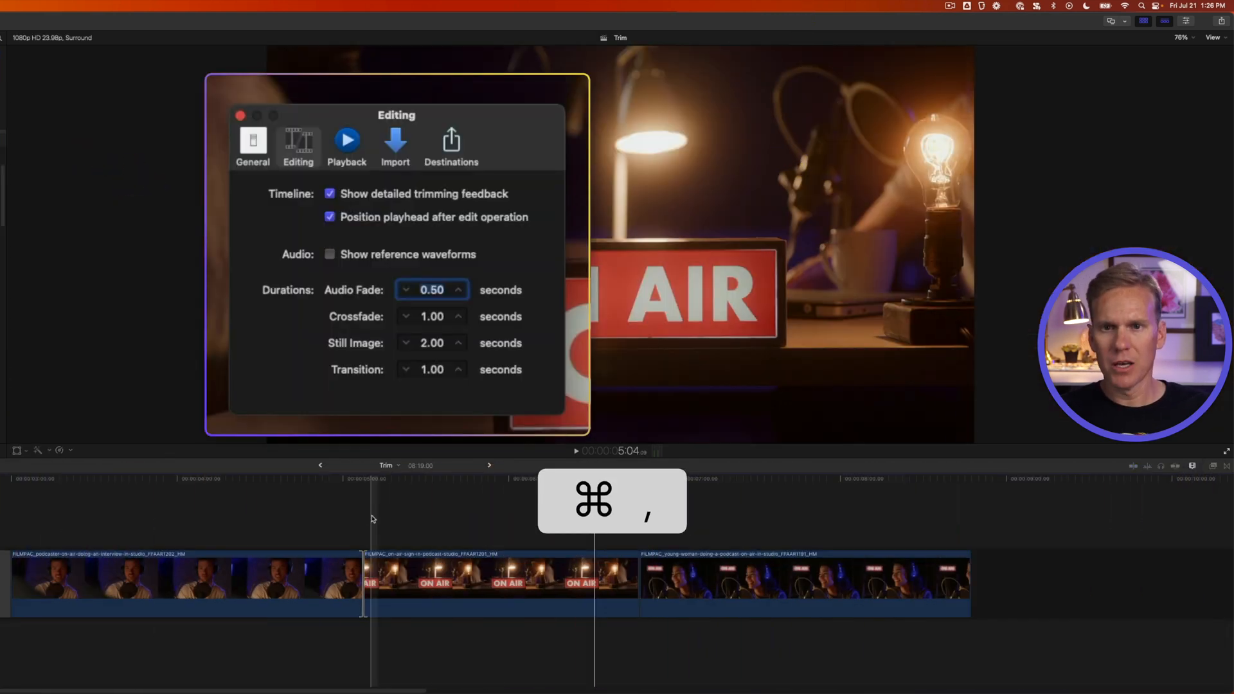
# Uncheck Show detailed trimming feedback in the Editing preferences
pyautogui.click(331, 194)
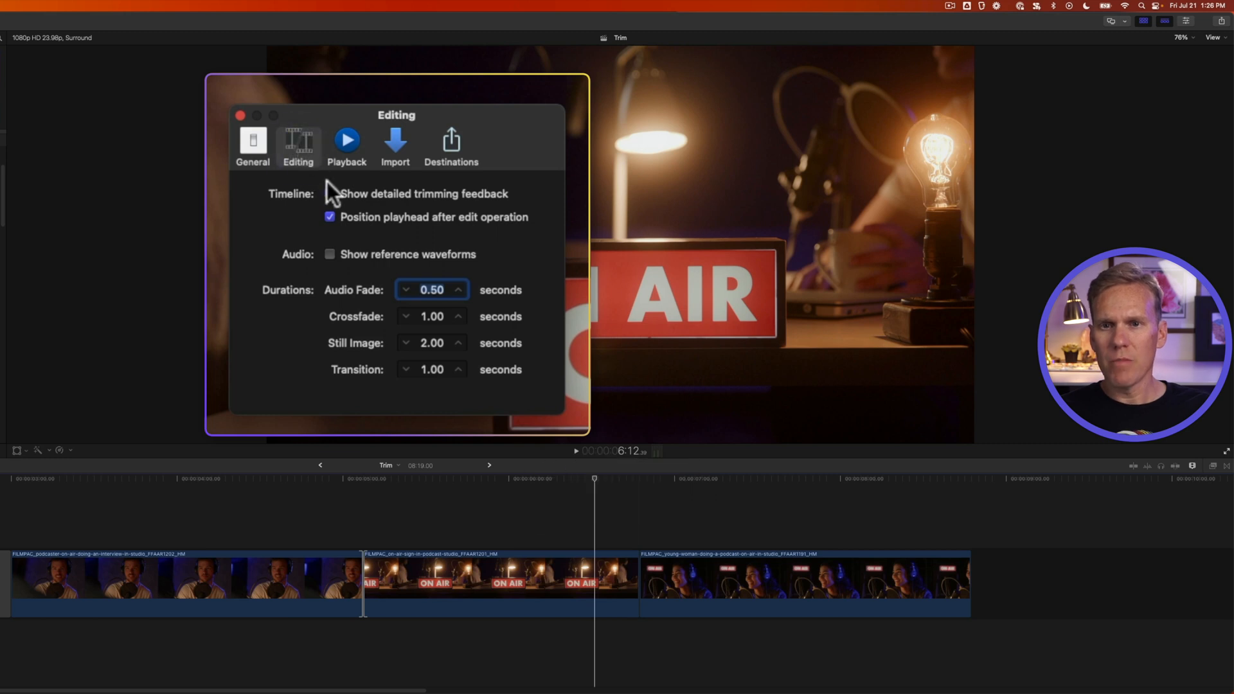
pyautogui.click(330, 195)
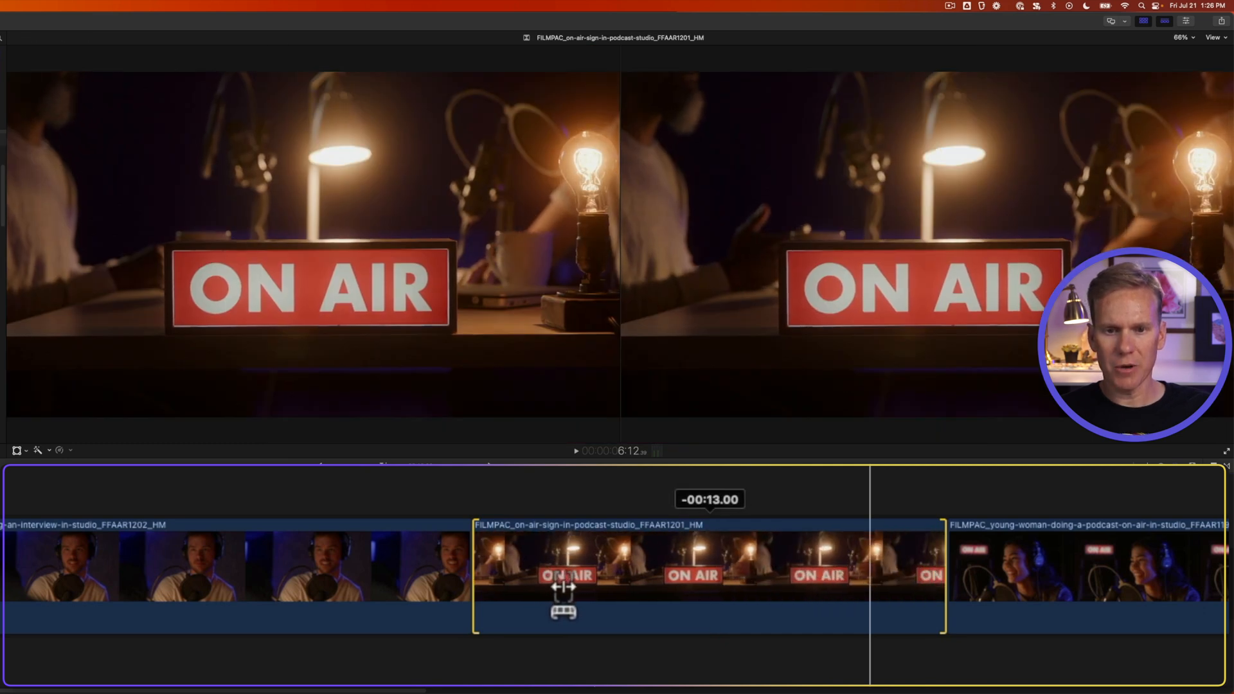
# Slip the ON AIR clip's content left and back, then slide it earlier between its neighbours
pyautogui.moveTo(563, 589); pyautogui.dragTo(494, 589)
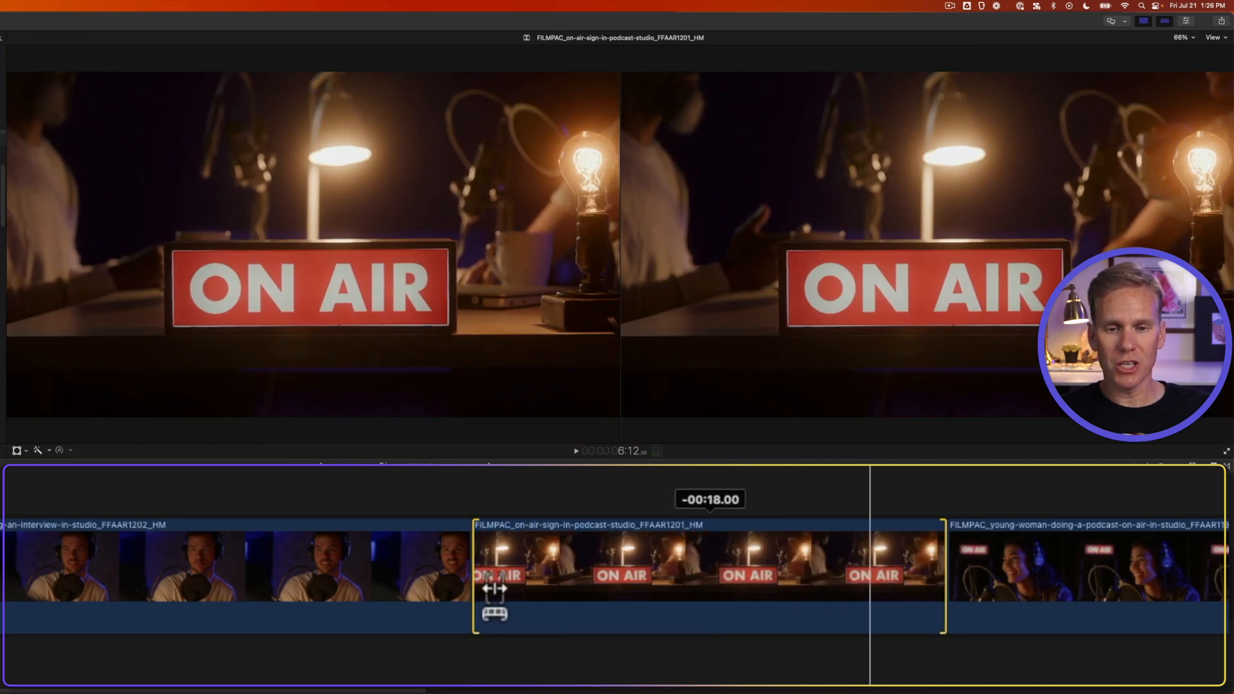
pyautogui.moveTo(493, 589); pyautogui.dragTo(453, 589)
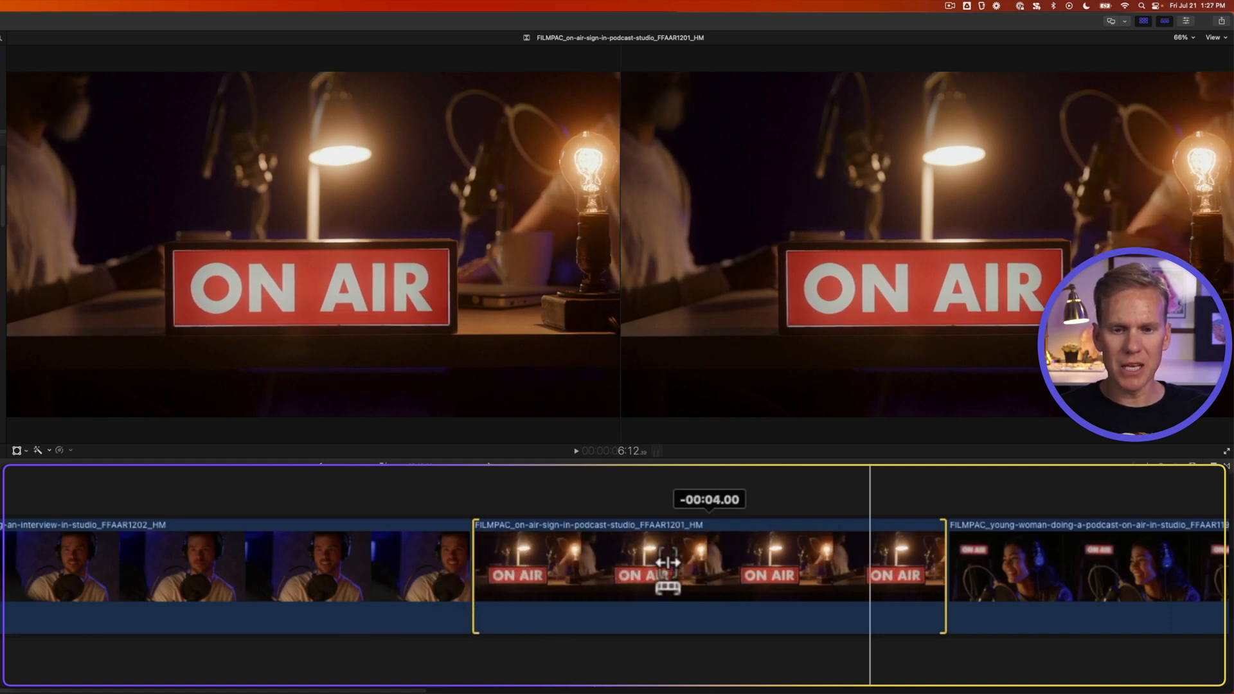
pyautogui.moveTo(668, 564); pyautogui.dragTo(882, 563)
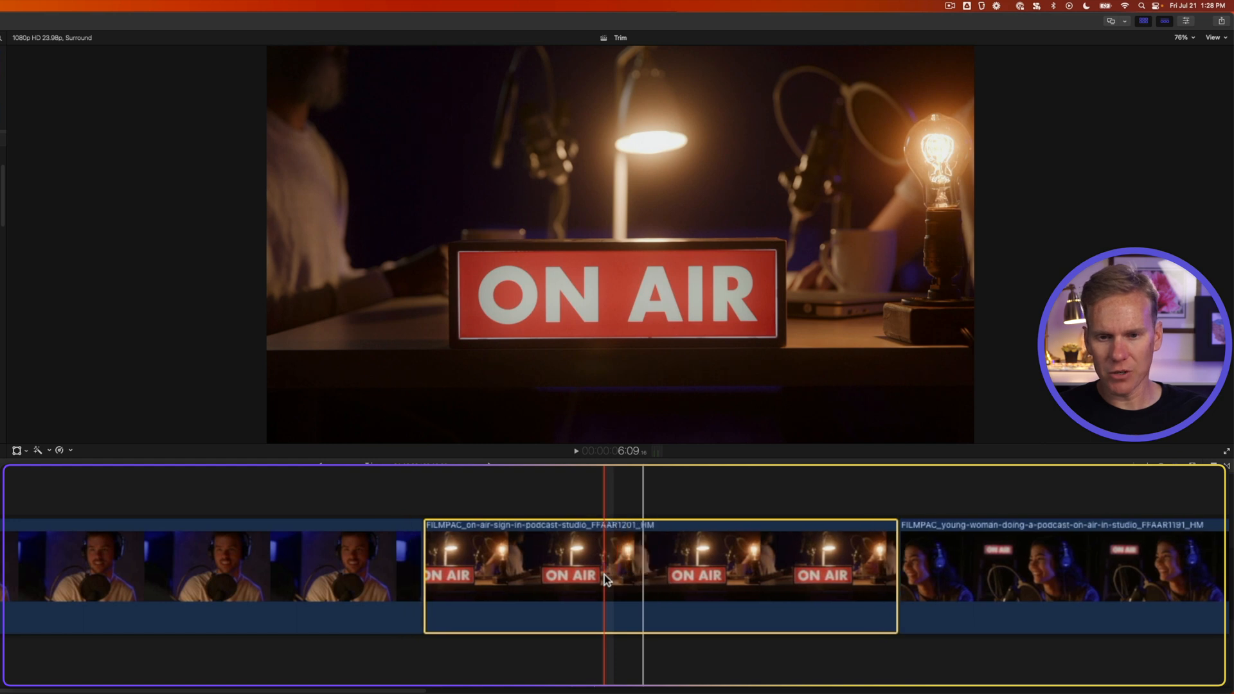
pyautogui.press('/')
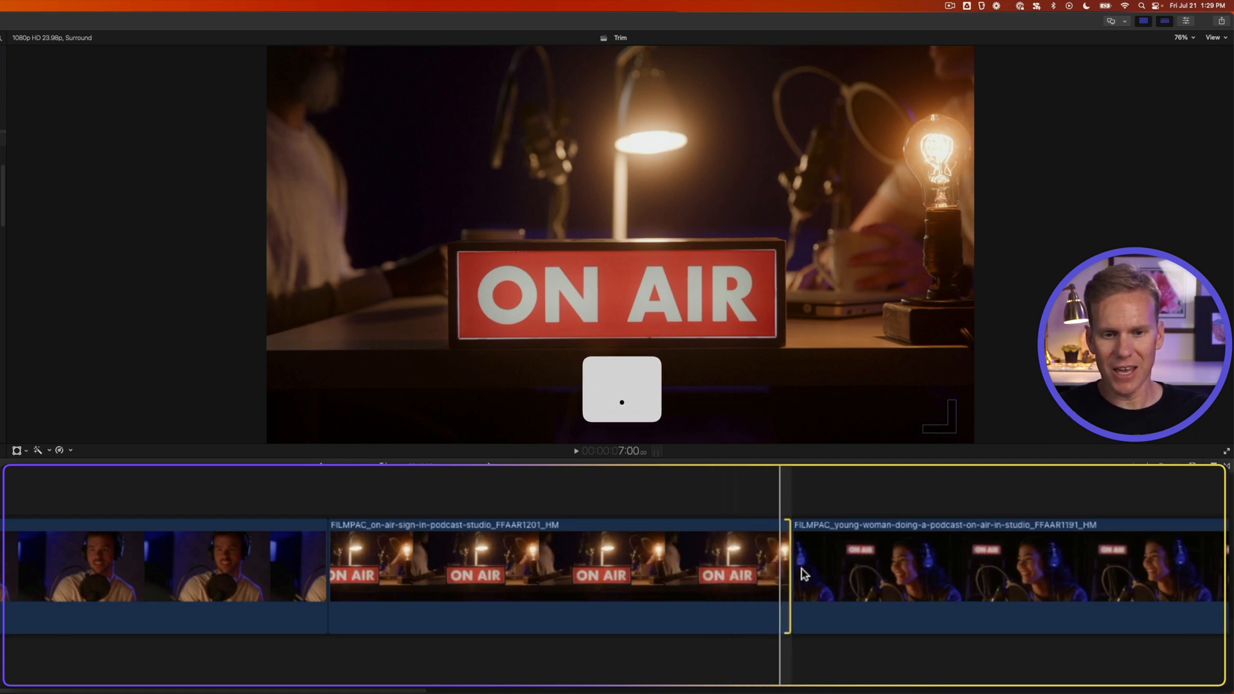
# Roll the cut before the young woman clip later, nudging it by frames with Shift-comma and Shift-period
pyautogui.click(784, 568)
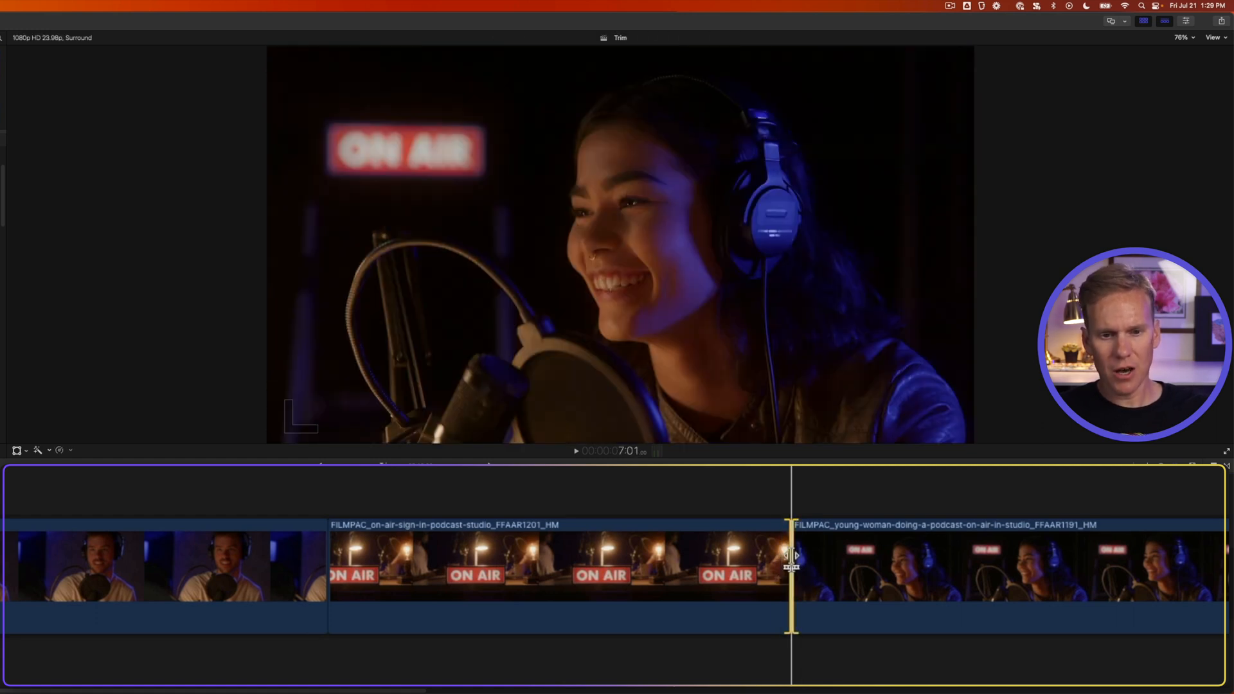
pyautogui.moveTo(791, 567); pyautogui.dragTo(744, 567)
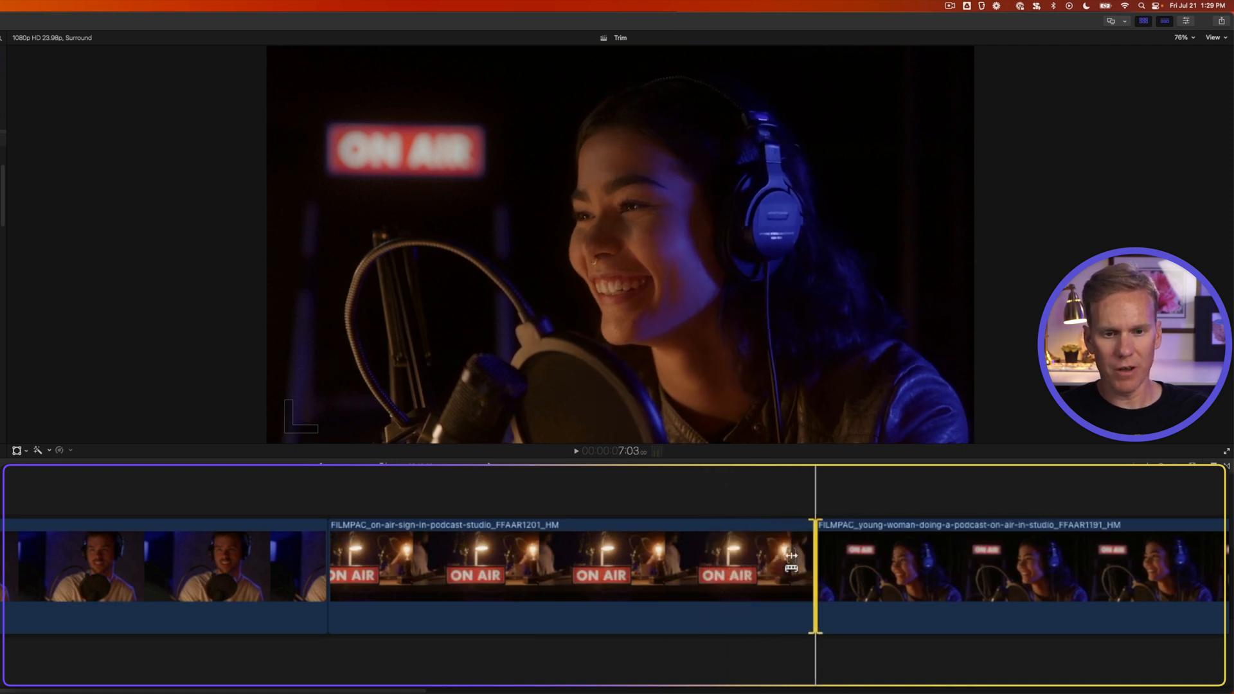
pyautogui.press('shift+,')
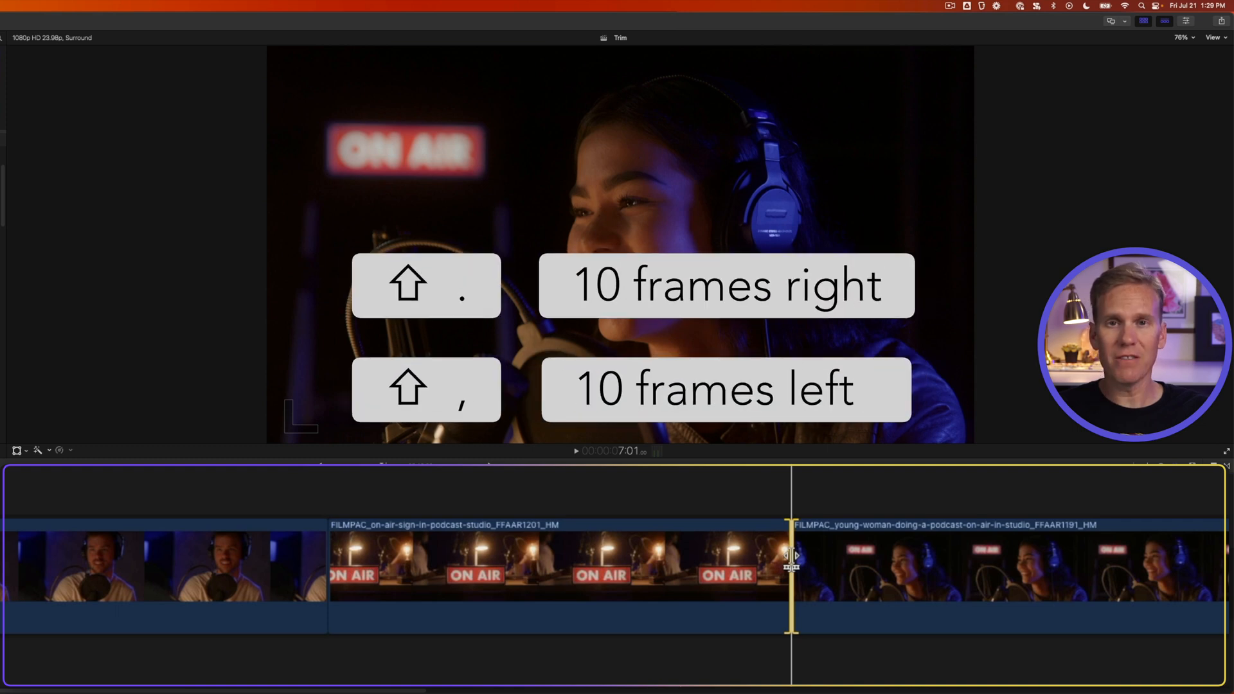
pyautogui.press('shift+.')
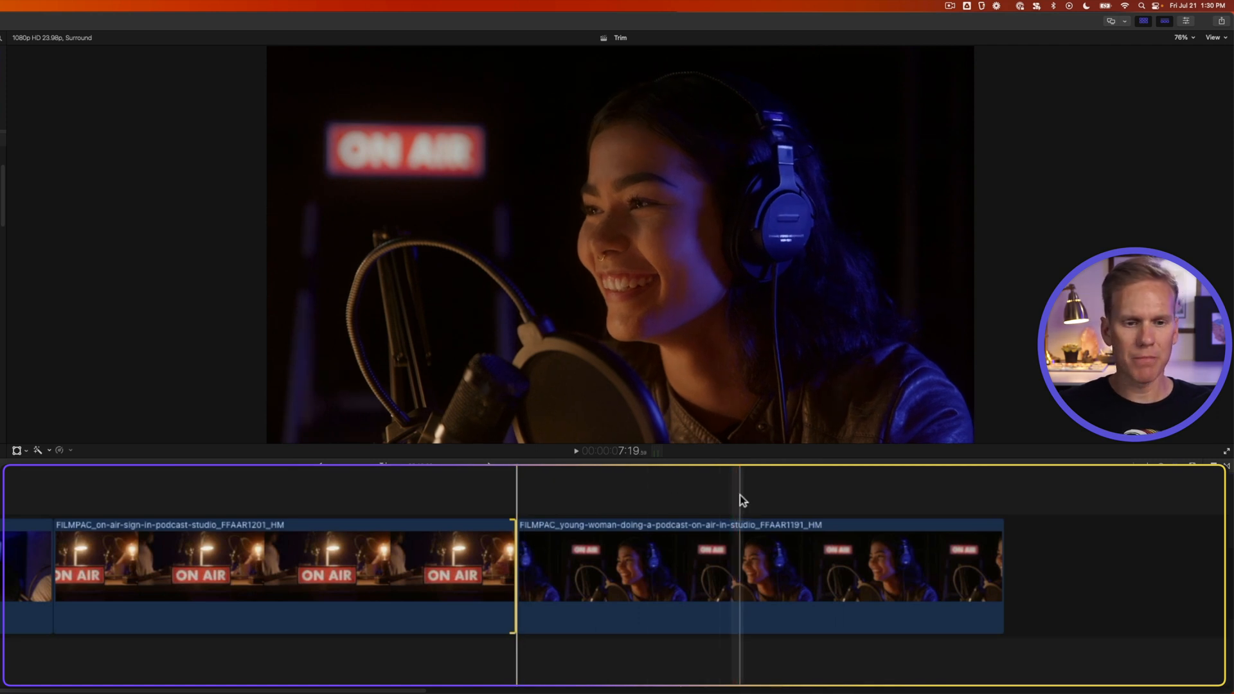
# Select the ON AIR clip's end edge and bring up the Trim menu for extending it
pyautogui.press('s')
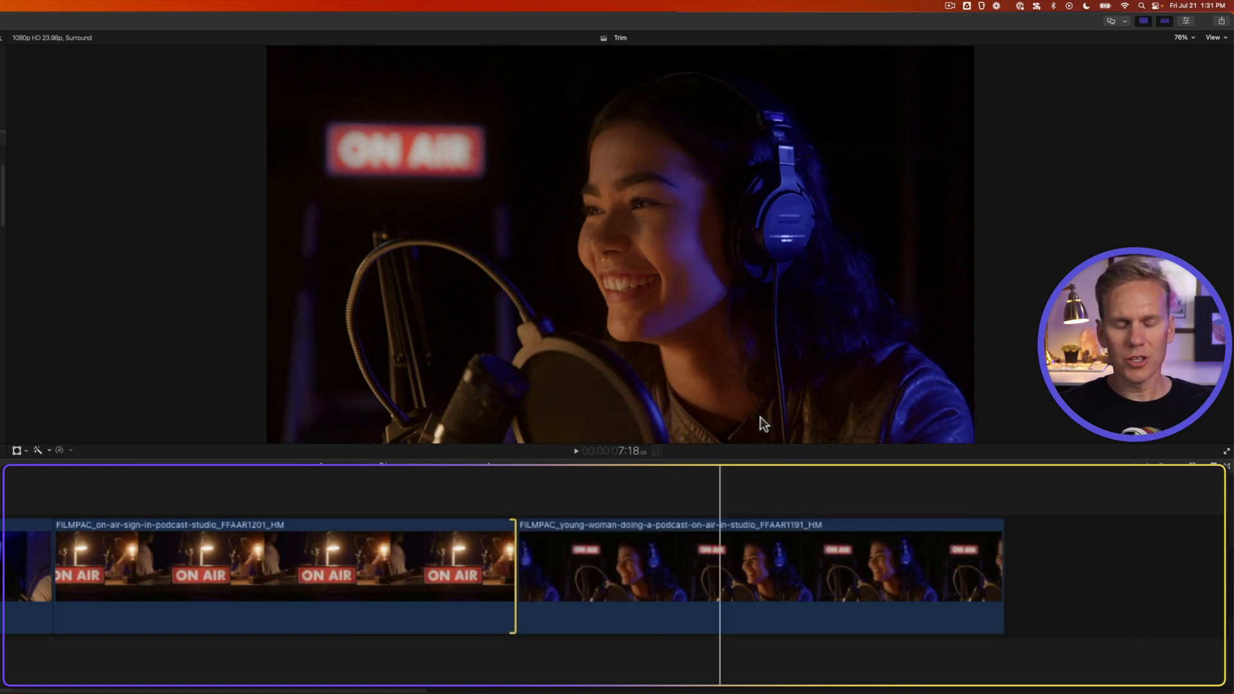
pyautogui.click(130, 10)
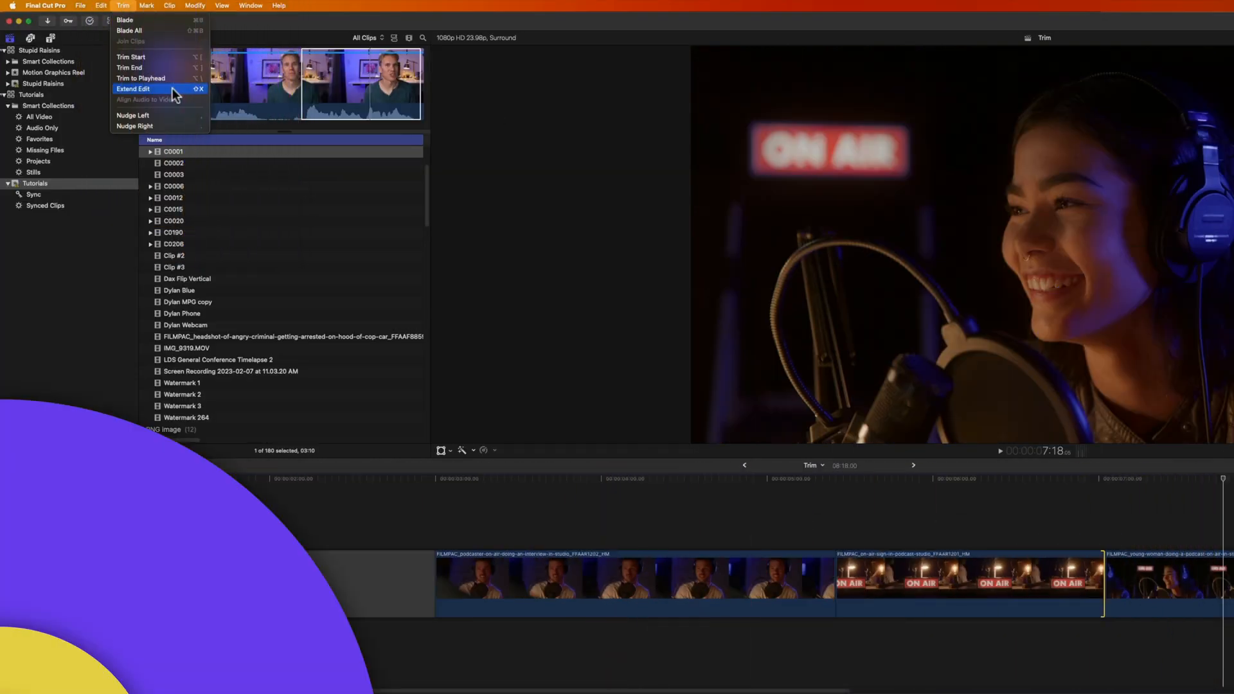
# Extend the ON AIR clip's end to the playhead, then Trim to Playhead at a new position
pyautogui.click(141, 78)
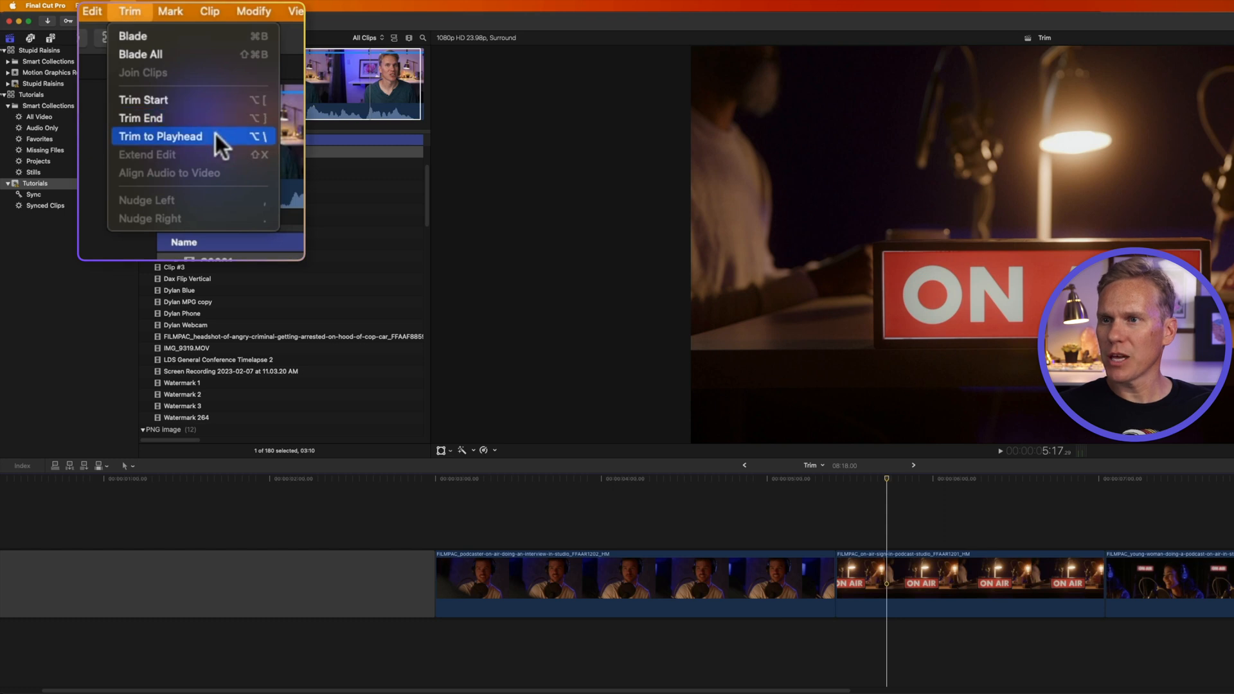
pyautogui.click(159, 136)
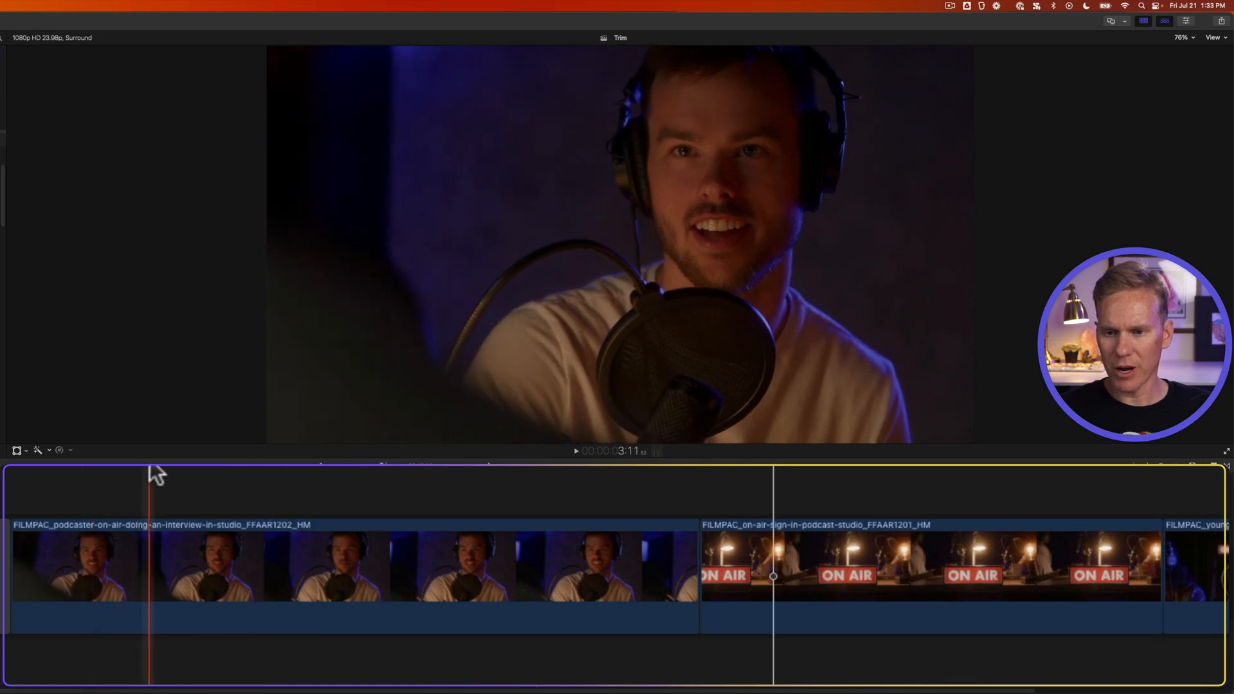
# Trim the clip's start at the playhead with Option-[
pyautogui.press('alt+[')
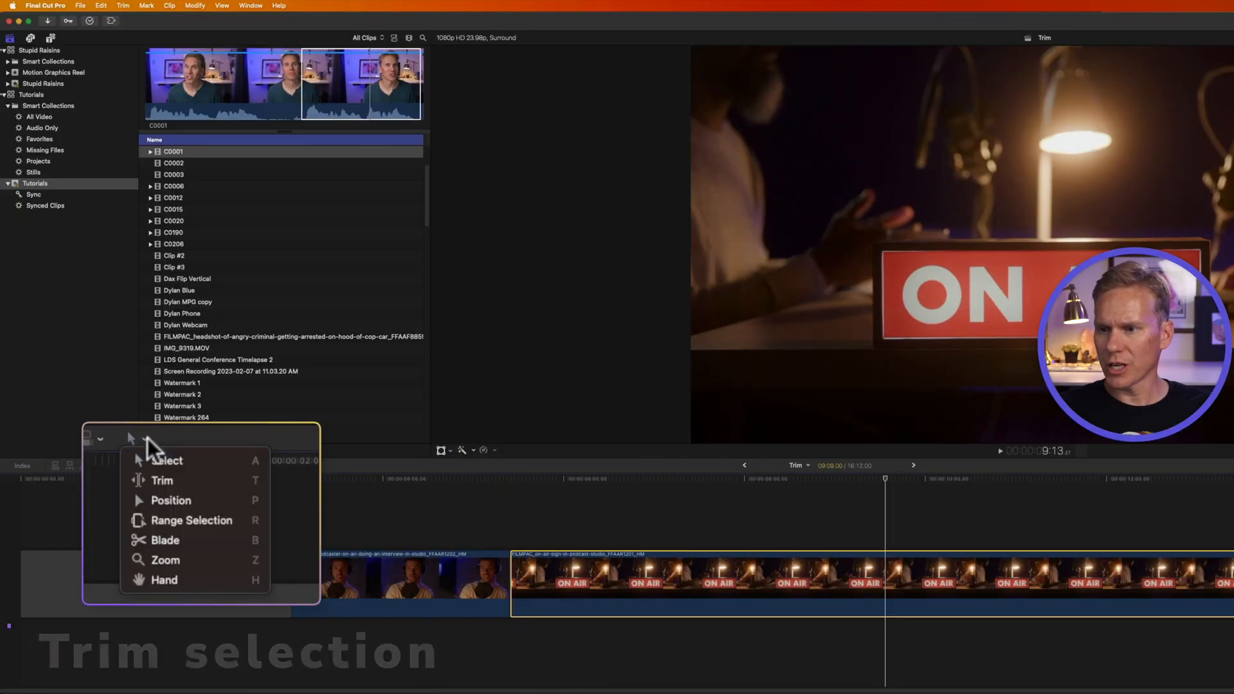
pyautogui.moveTo(192, 521)
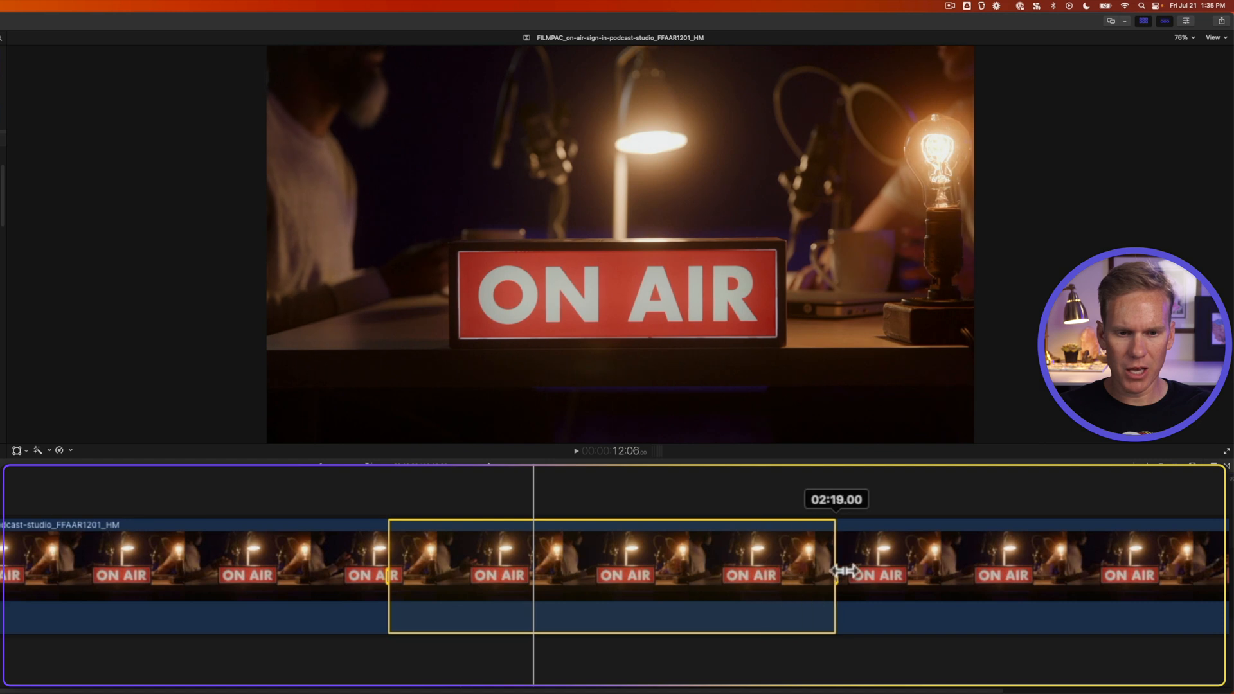
# Mark a range inside the ON AIR sign clip and trim the clip down to that selection
pyautogui.moveTo(835, 572); pyautogui.dragTo(964, 573)
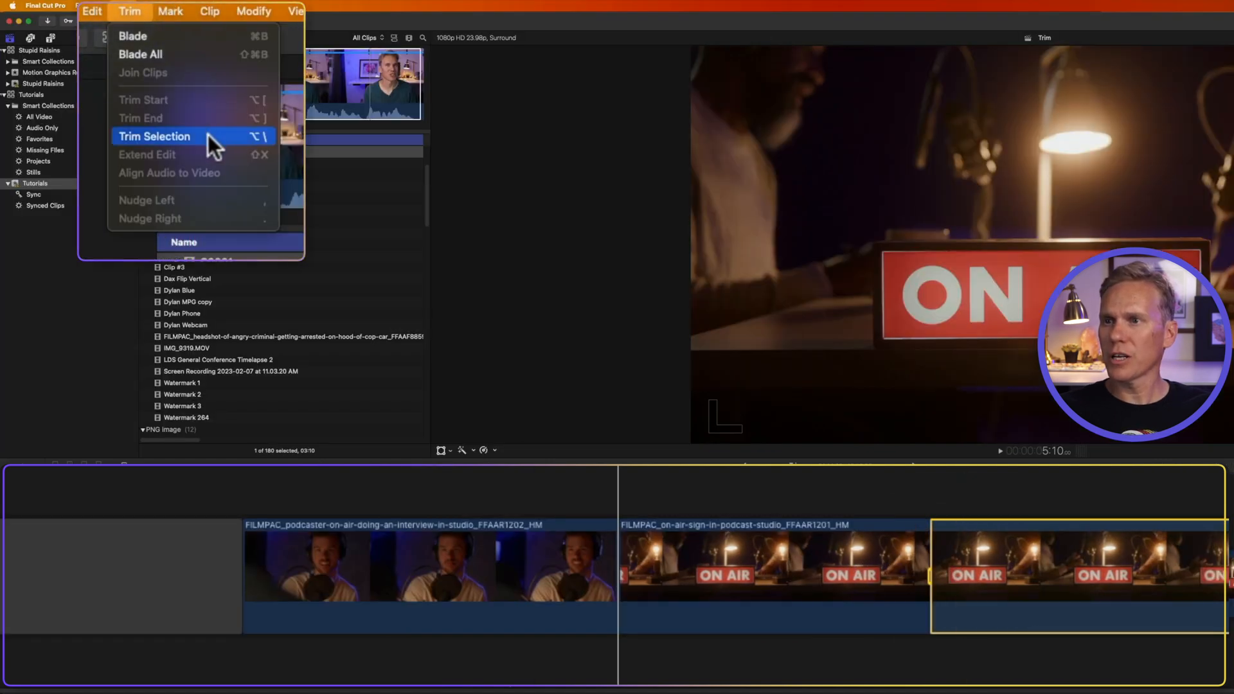
pyautogui.click(155, 136)
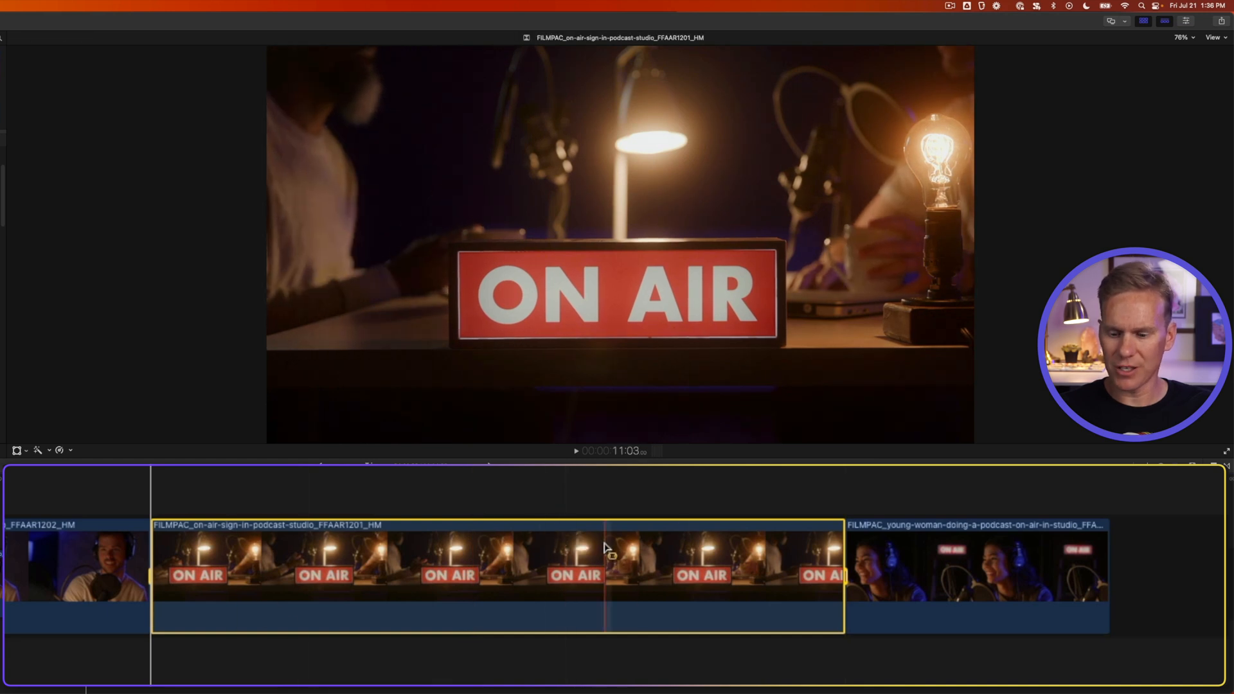
pyautogui.click(130, 12)
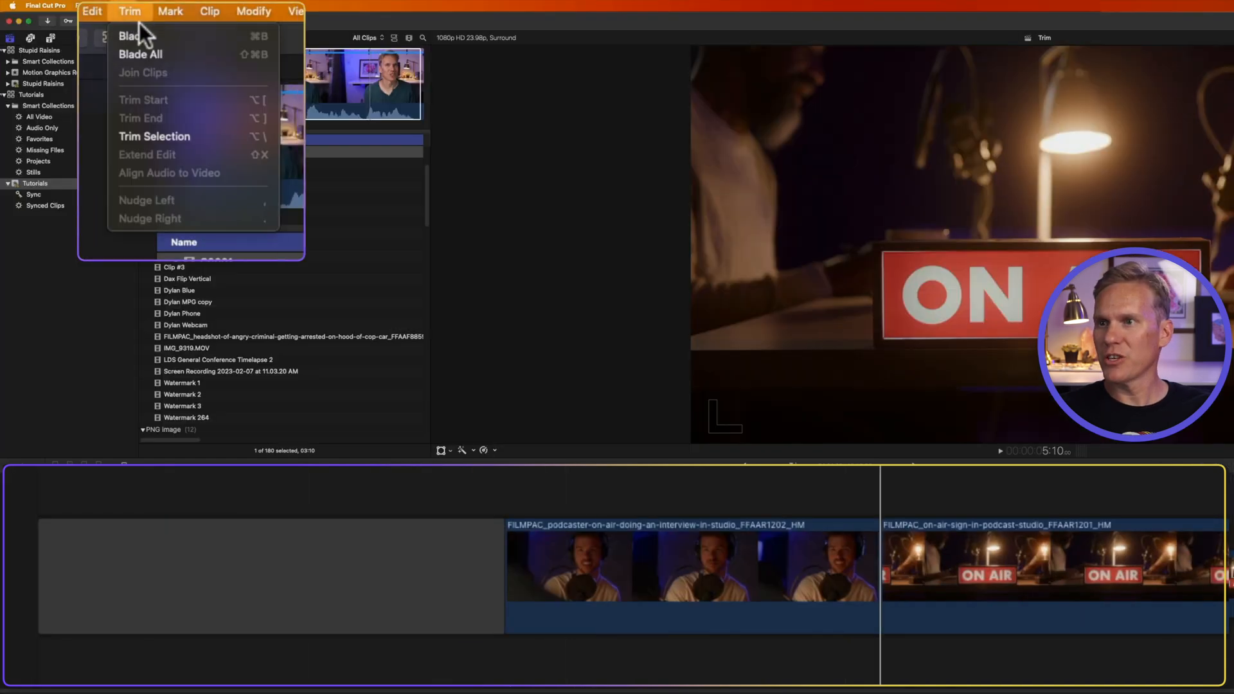
pyautogui.moveTo(193, 130)
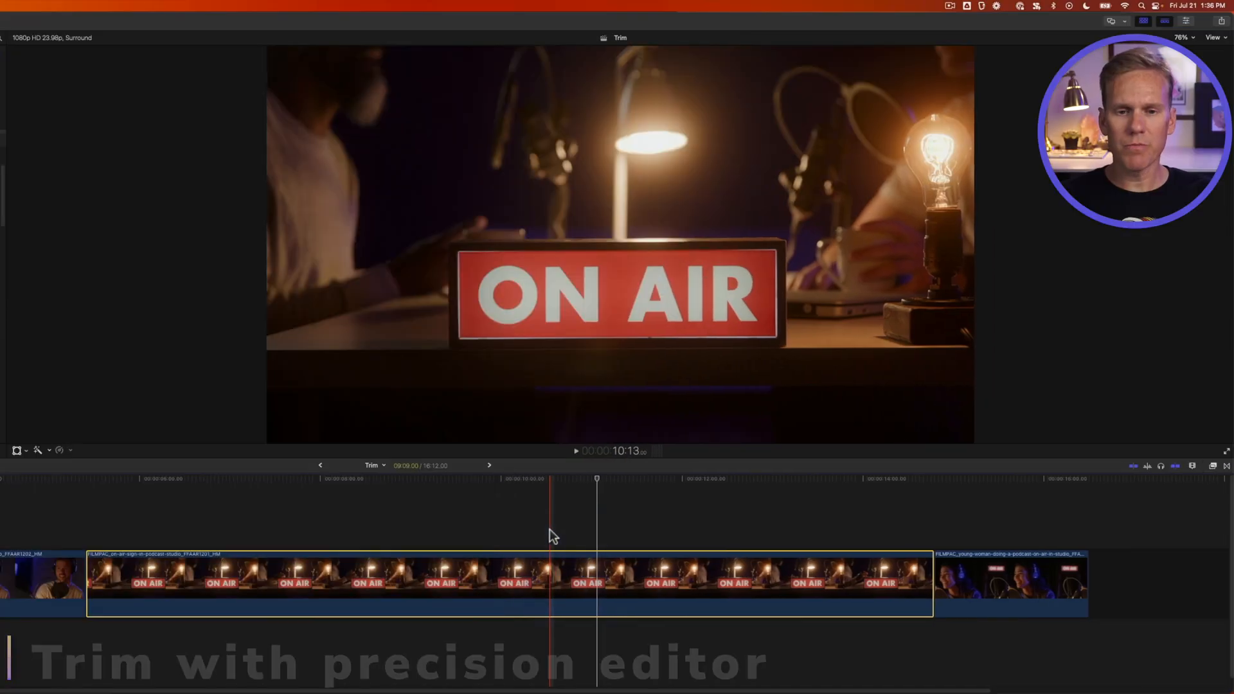
# In the Precision Editor for the cut after the podcaster clip, drag its filmstrip to move where it ends
pyautogui.press('a')
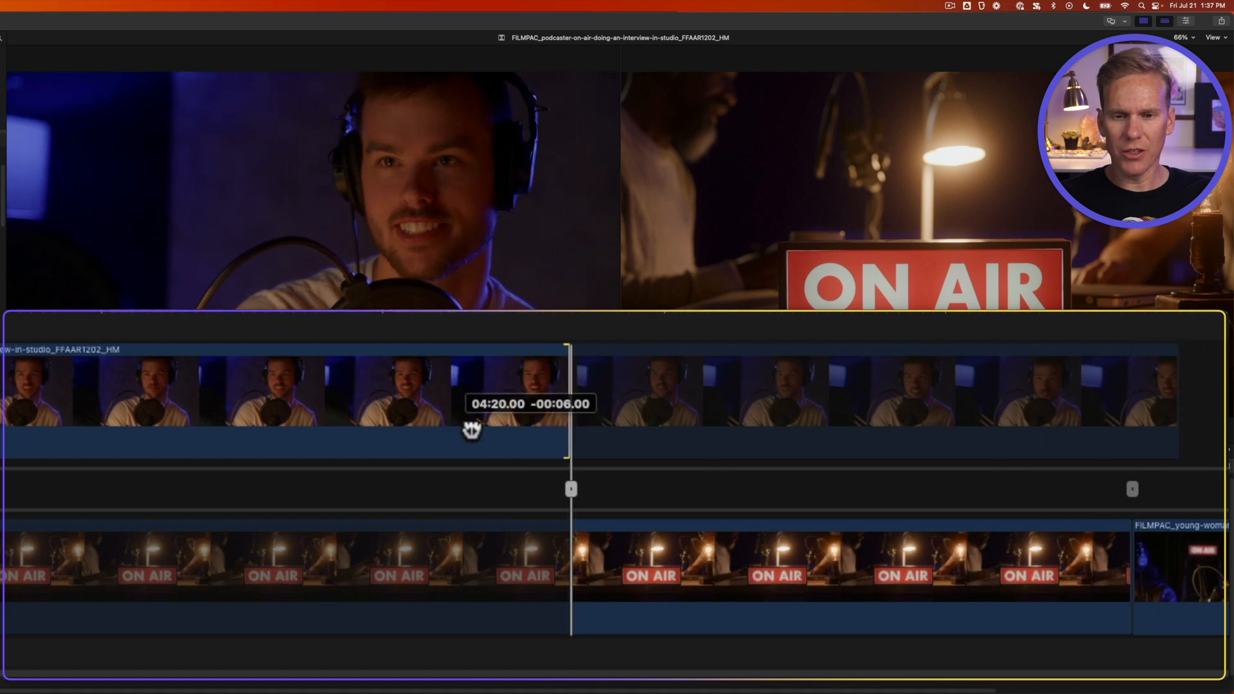
pyautogui.moveTo(472, 429); pyautogui.dragTo(539, 438)
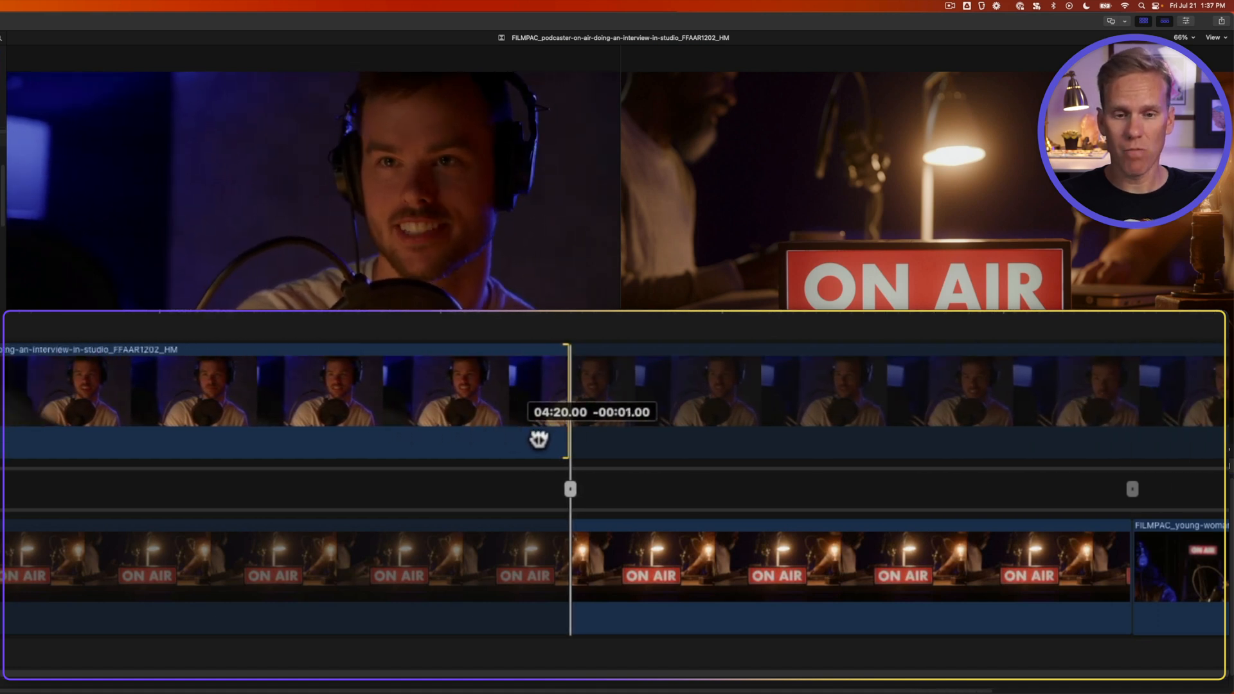